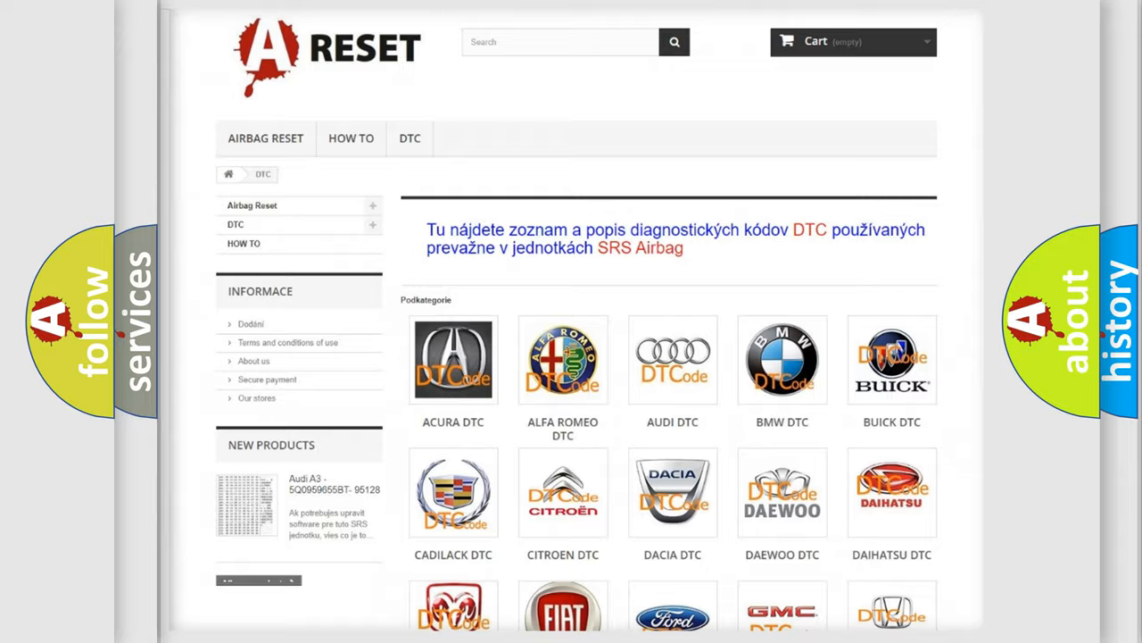
Scroll down the brand tiles to reach the Lincoln DTC entry
{"action": "scroll", "scroll_direction": "down", "scroll_amount": 3}
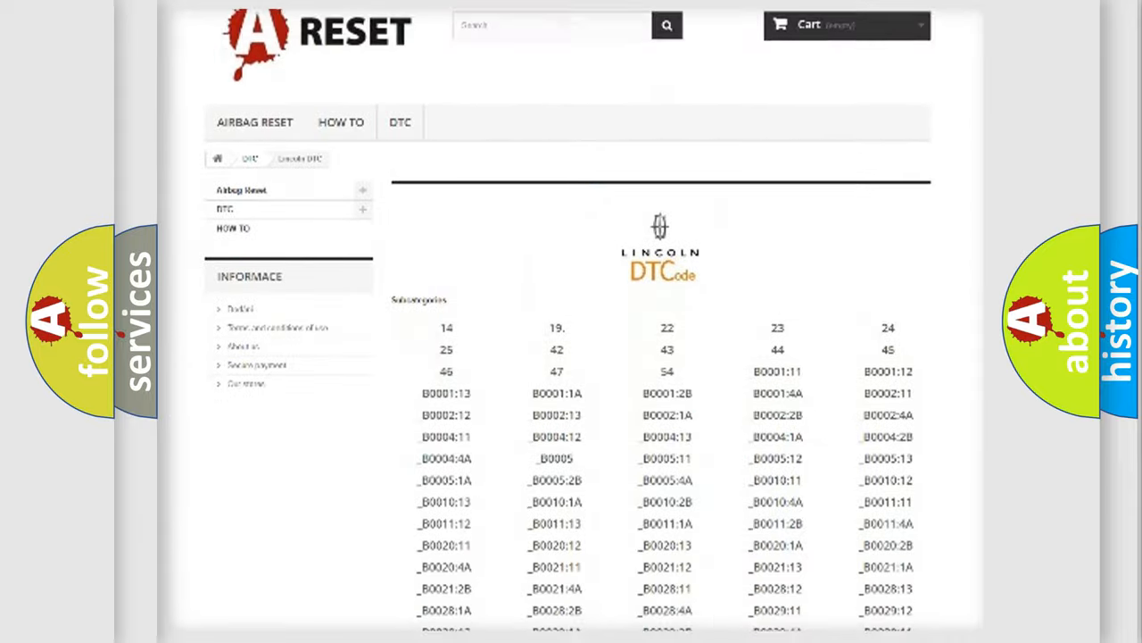
{"action": "scroll", "scroll_direction": "down", "scroll_amount": 3}
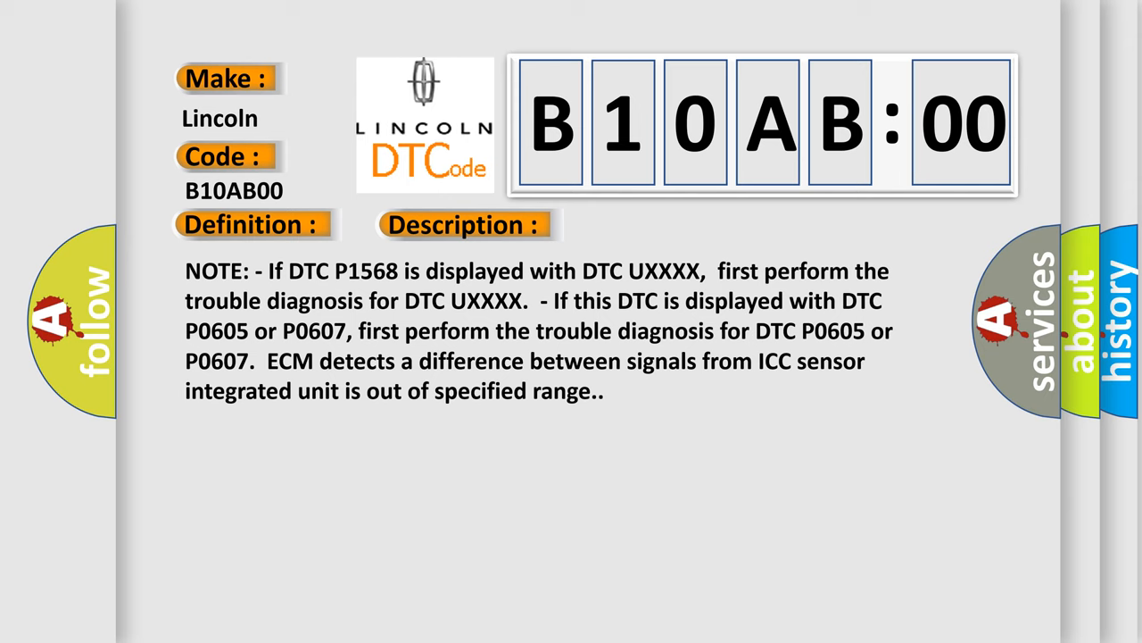
Advance the B10AB00 slide to show its causes, such as an open or shorted CAN line
{"action": "left_click", "coordinate": [657, 225]}
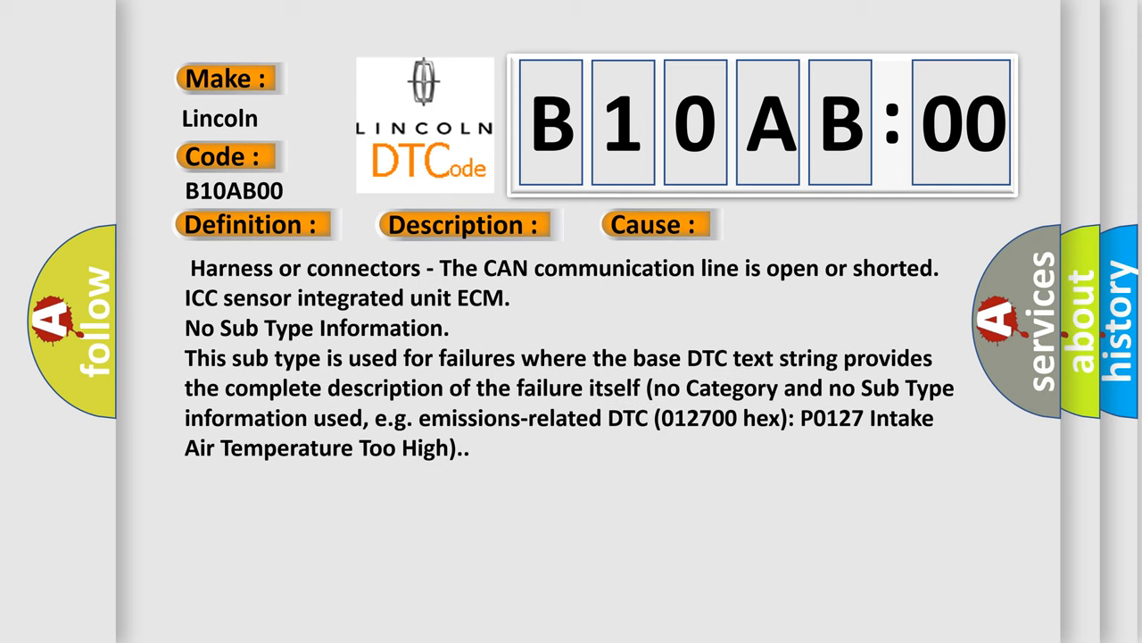